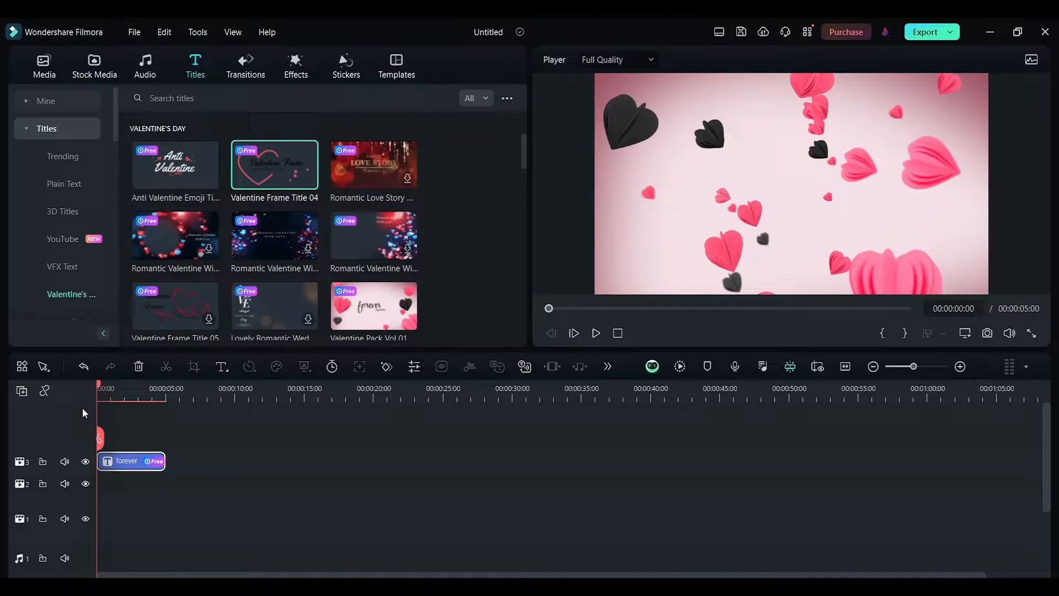
Move the playhead onto the 'forever together' title and open AI Translation for it
left_click(595, 332)
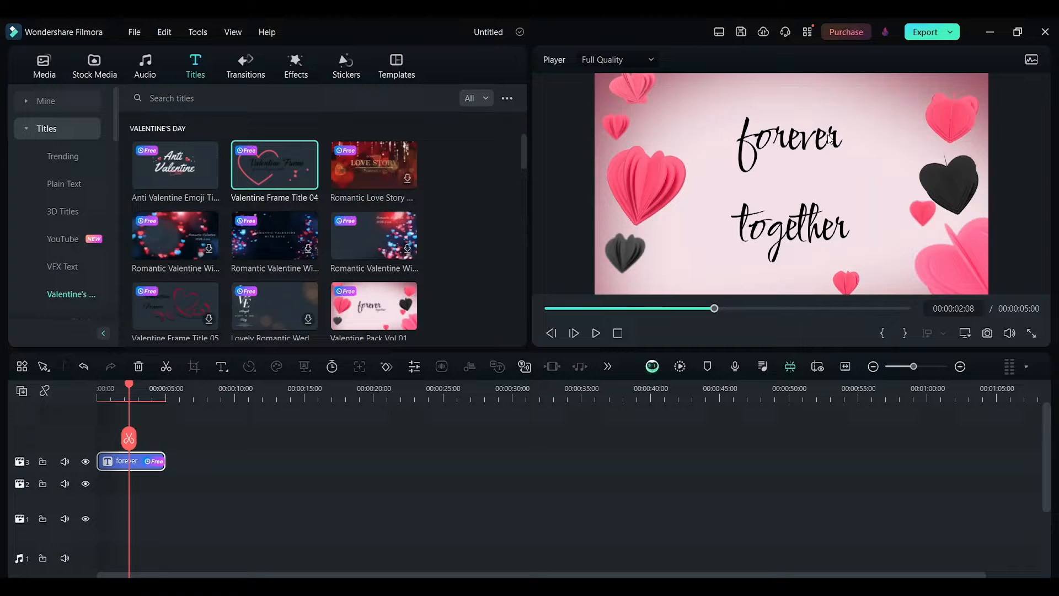
left_click(607, 367)
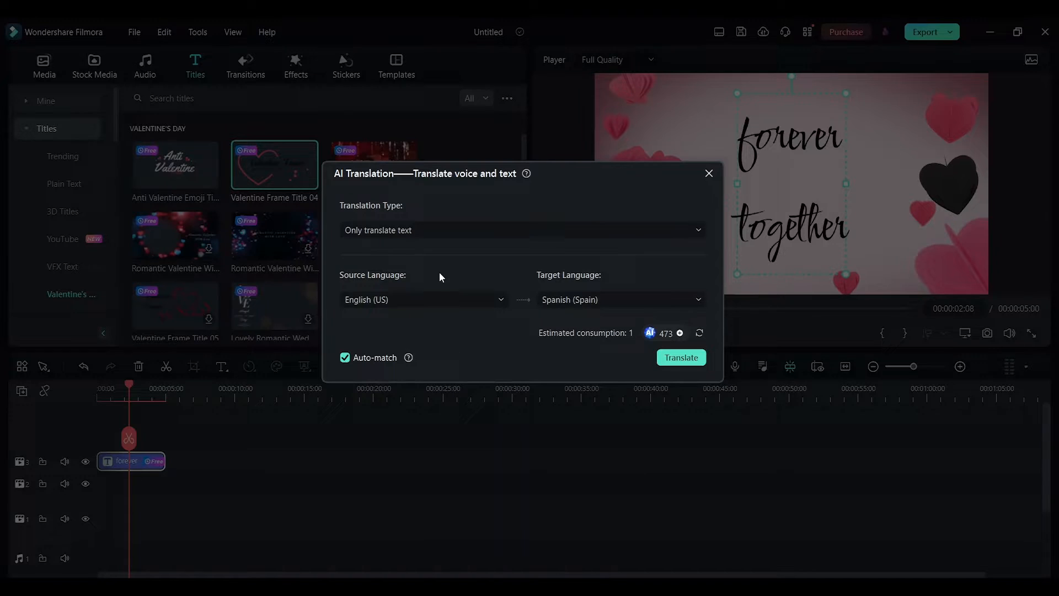
Keep text-only translation from English (US) and browse target languages for French (France)
left_click(521, 230)
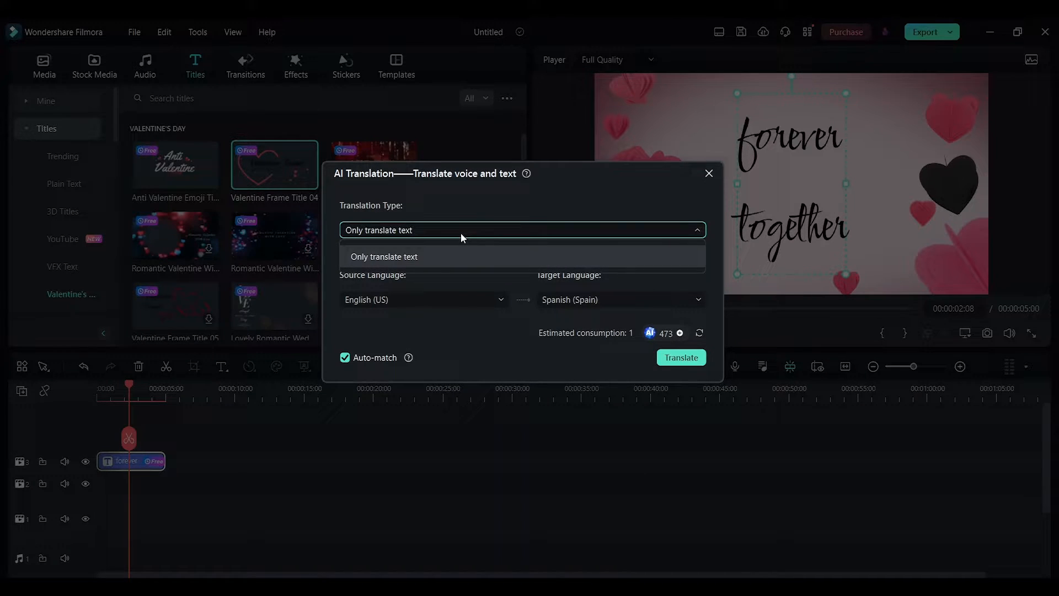
left_click(384, 256)
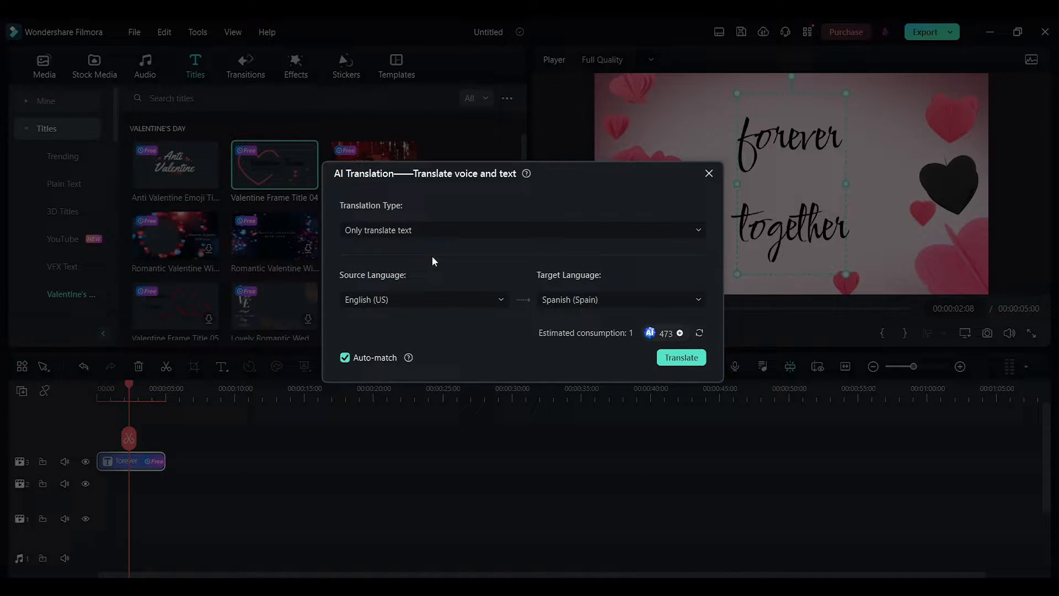
left_click(422, 299)
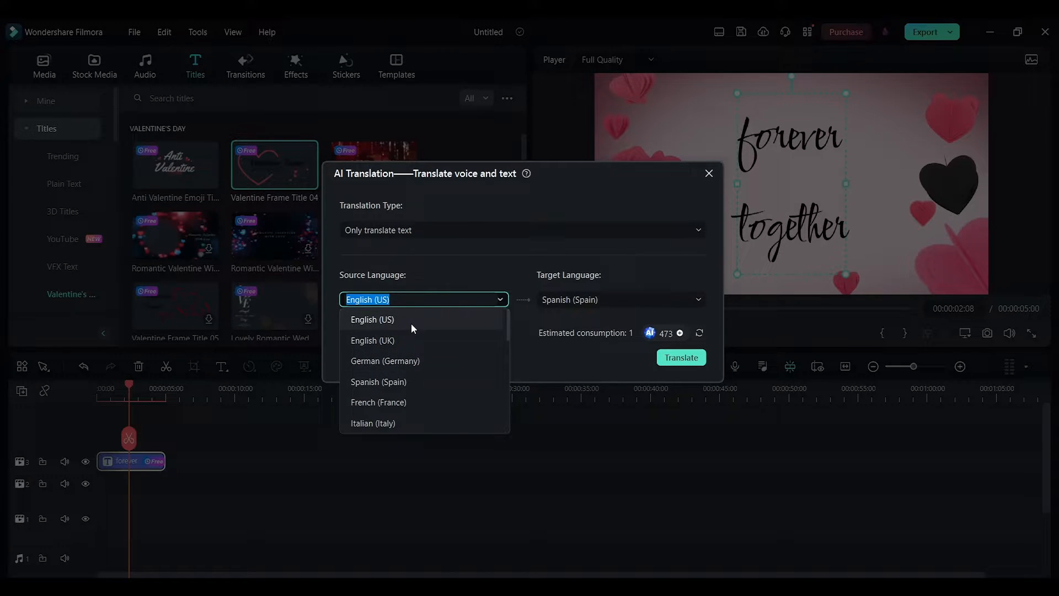
left_click(371, 320)
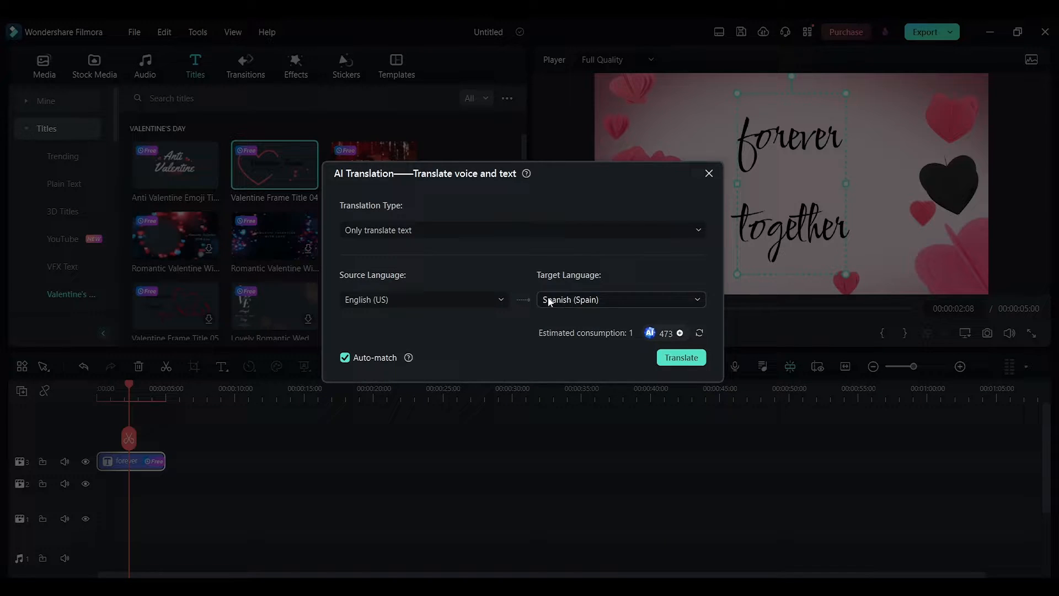
left_click(618, 299)
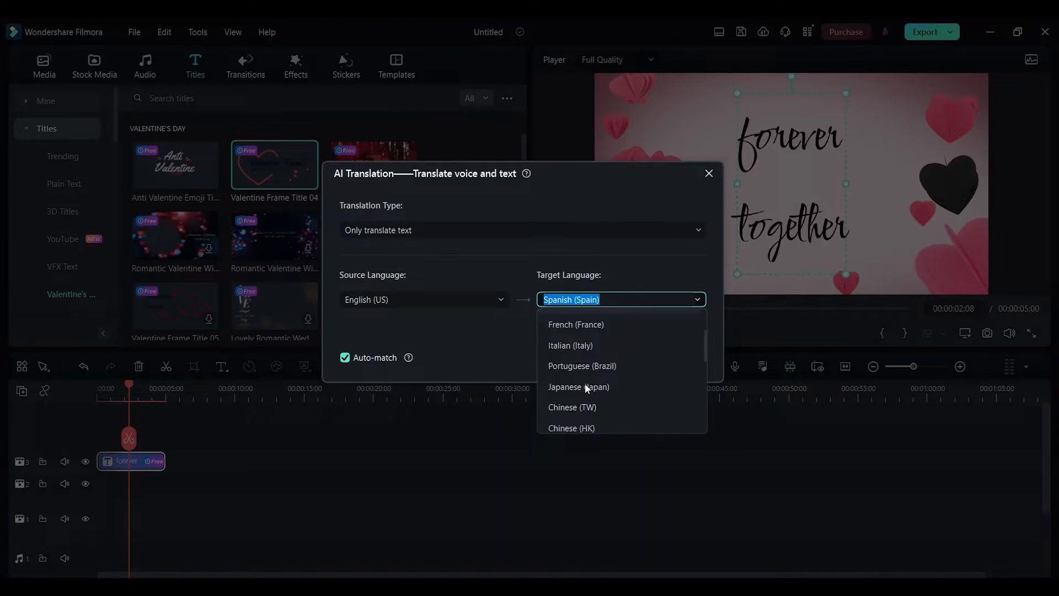
scroll("down", 3)
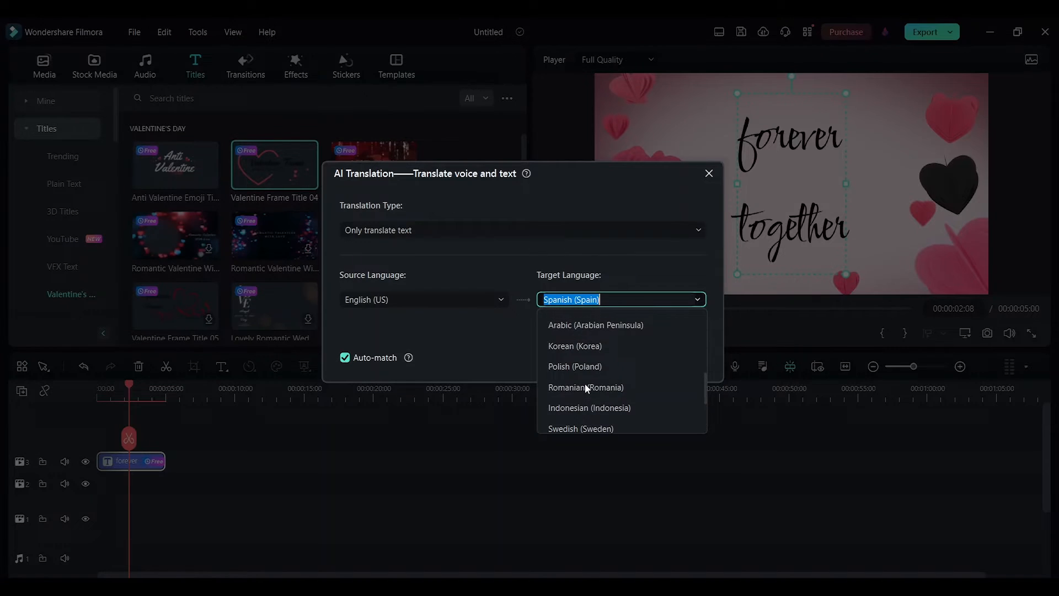
scroll("up", 3)
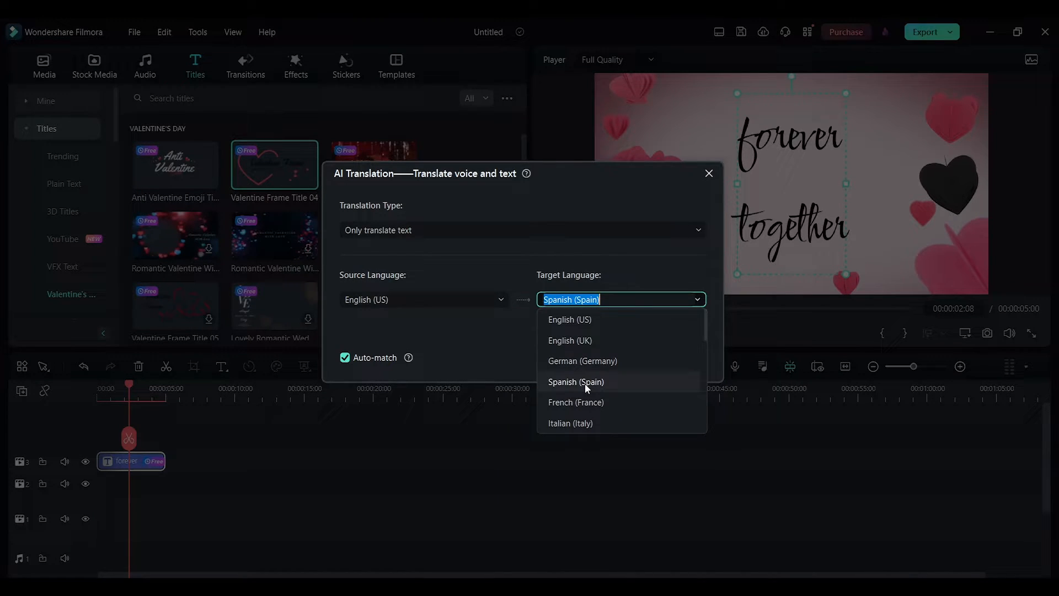
mouse_move(575, 402)
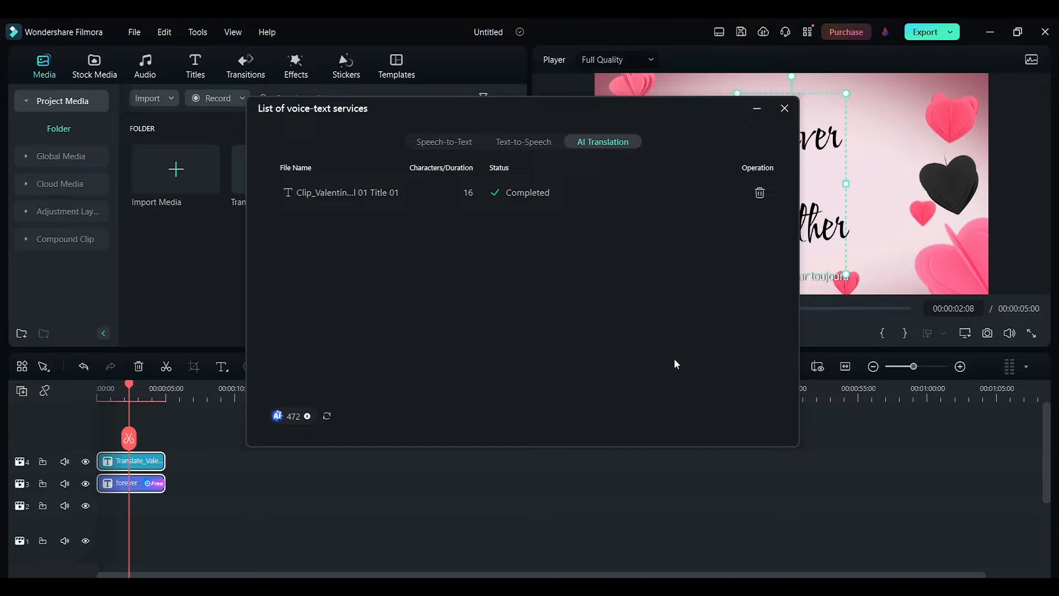
mouse_move(775, 136)
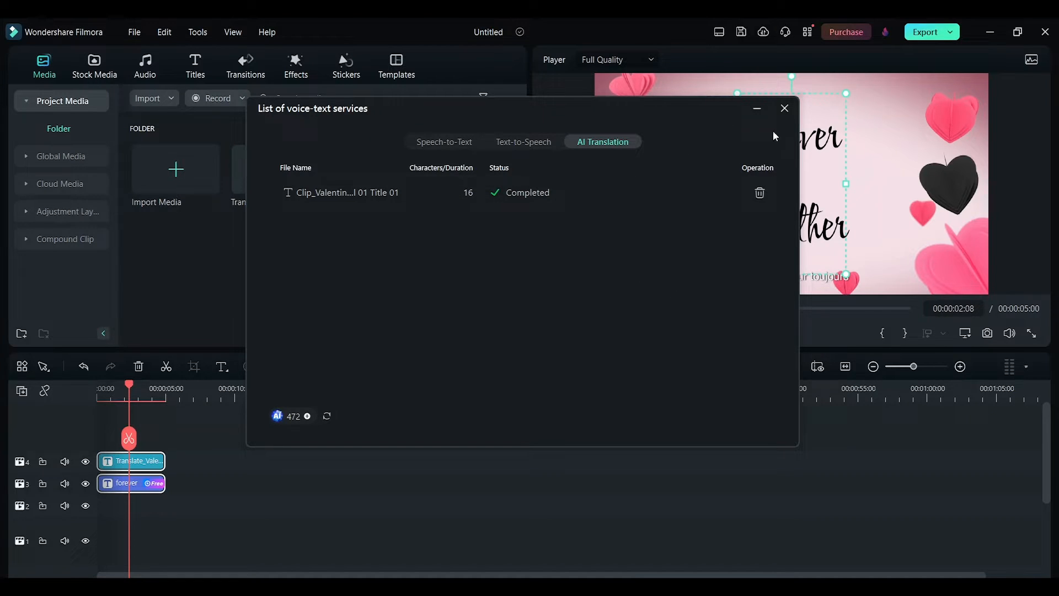
mouse_move(785, 108)
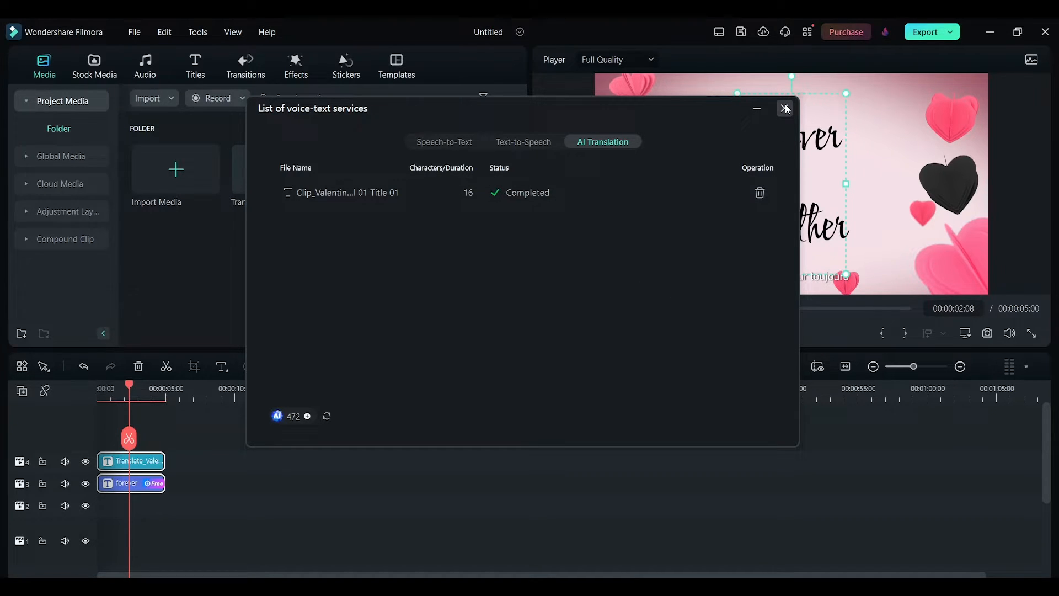
Close the voice-text services list once the AI Translation task shows Completed
left_click(786, 108)
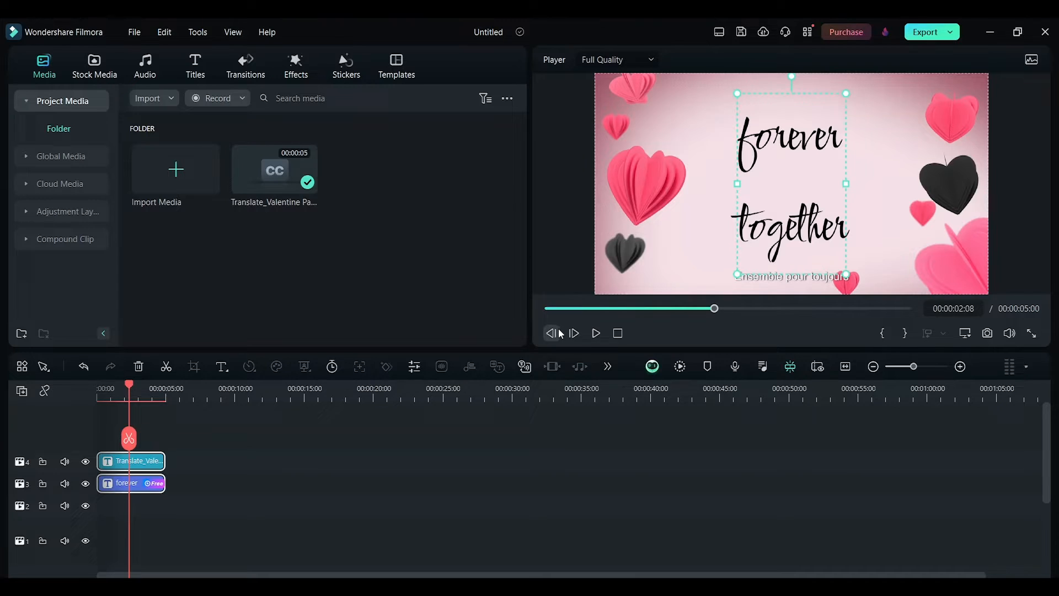
Open the subtitle file, select and copy 'Ensemble pour toujours', then cancel the editor
double_click(131, 461)
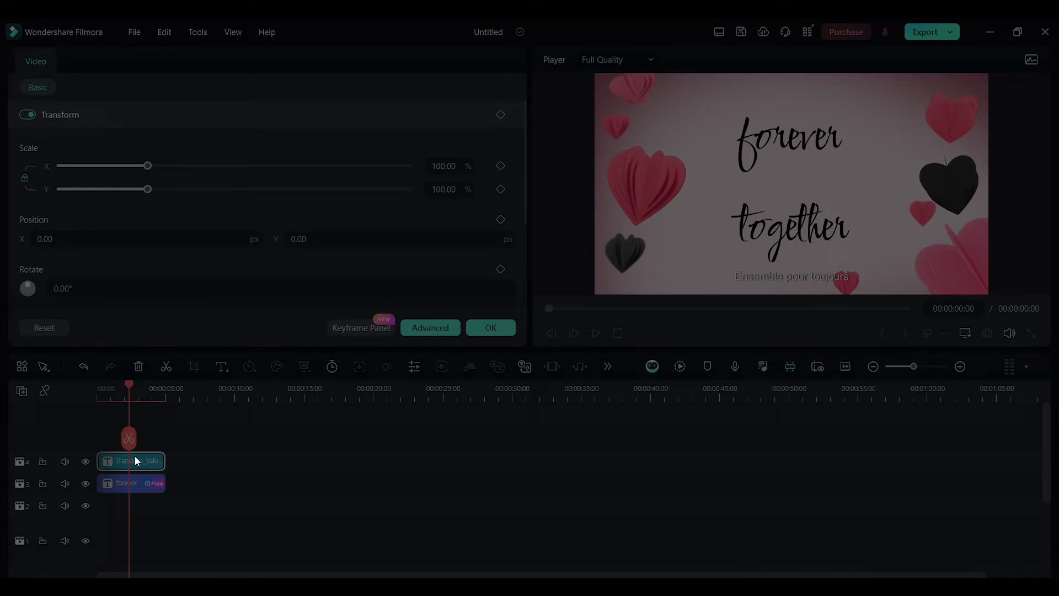
double_click(131, 460)
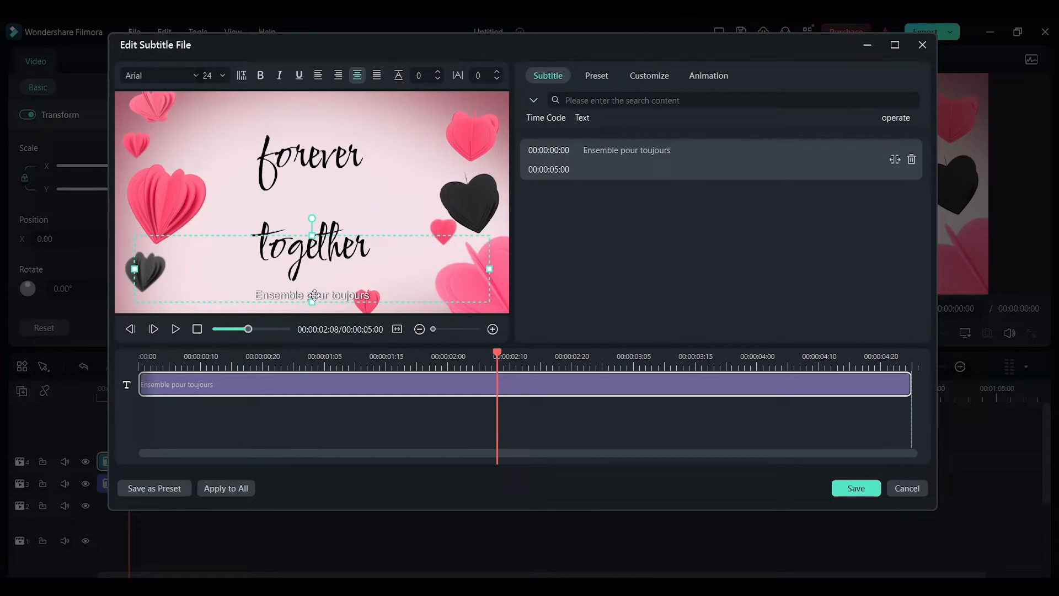
double_click(626, 150)
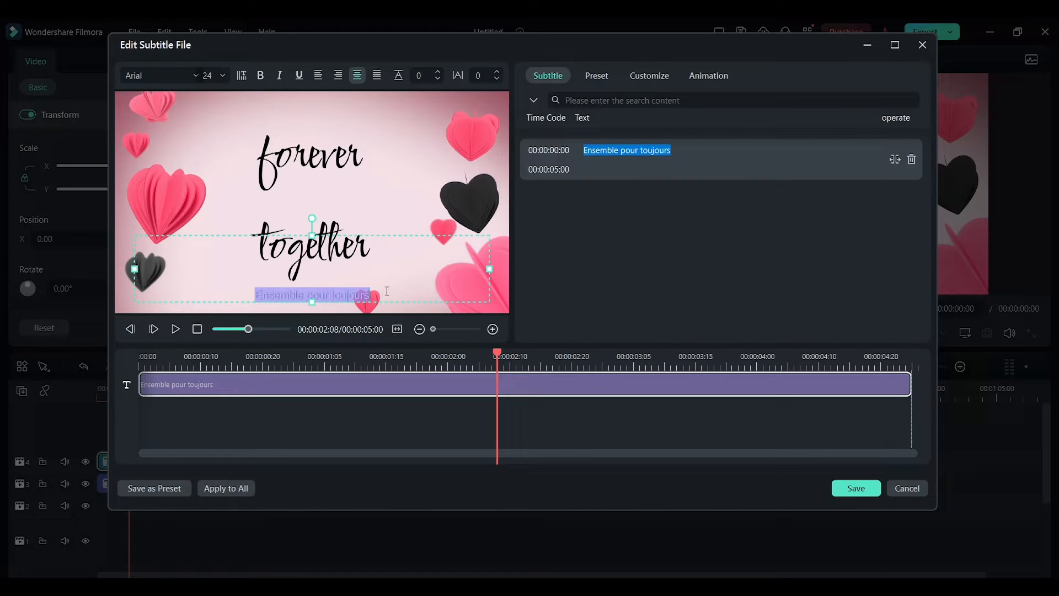
mouse_move(365, 202)
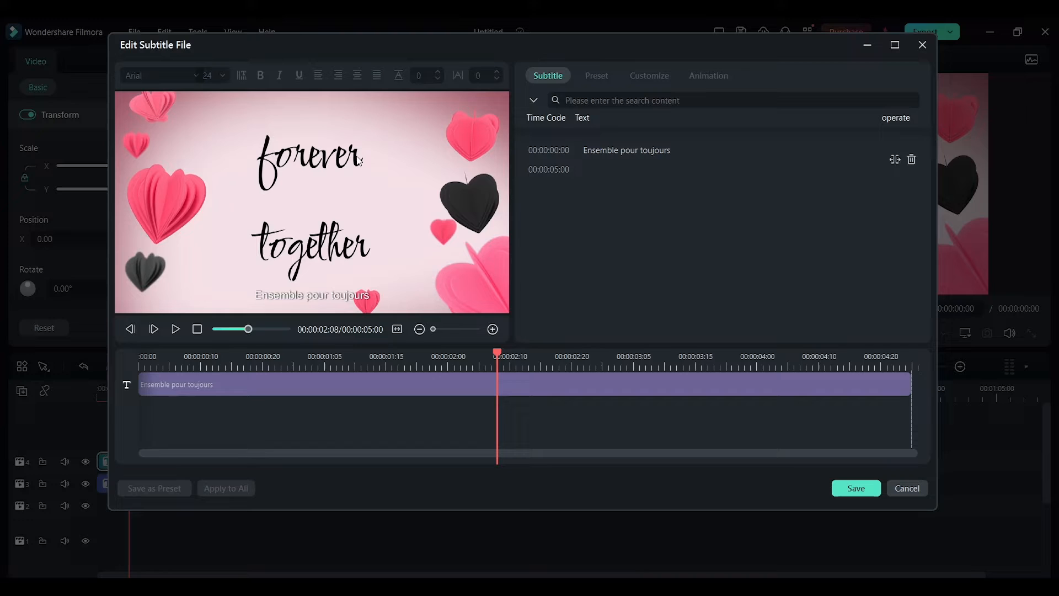
left_click(855, 488)
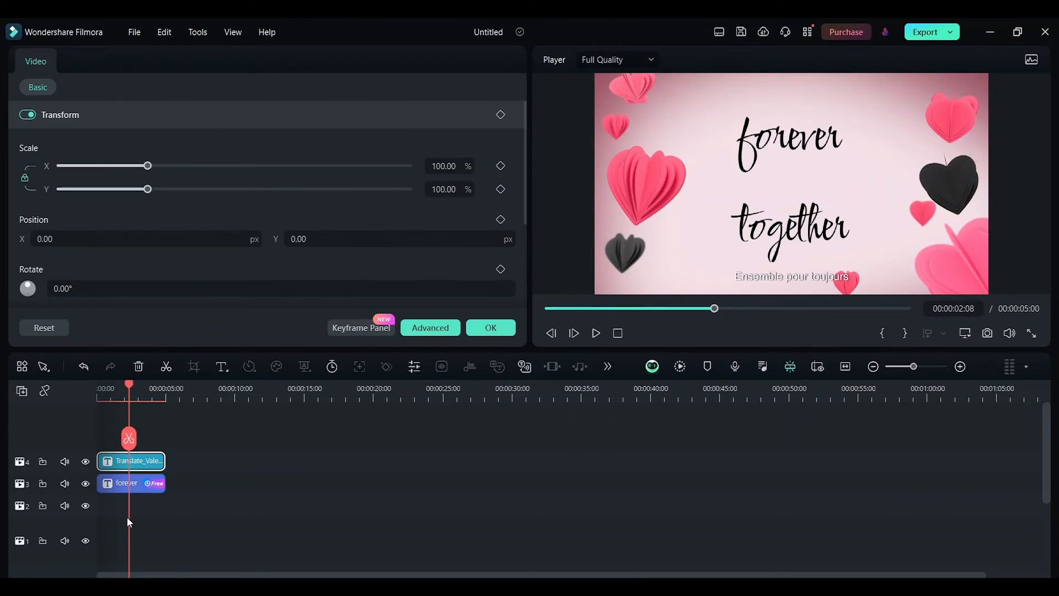
Replace the title's English text with 'Ensemble pour toujours' and play the preview
left_click(131, 482)
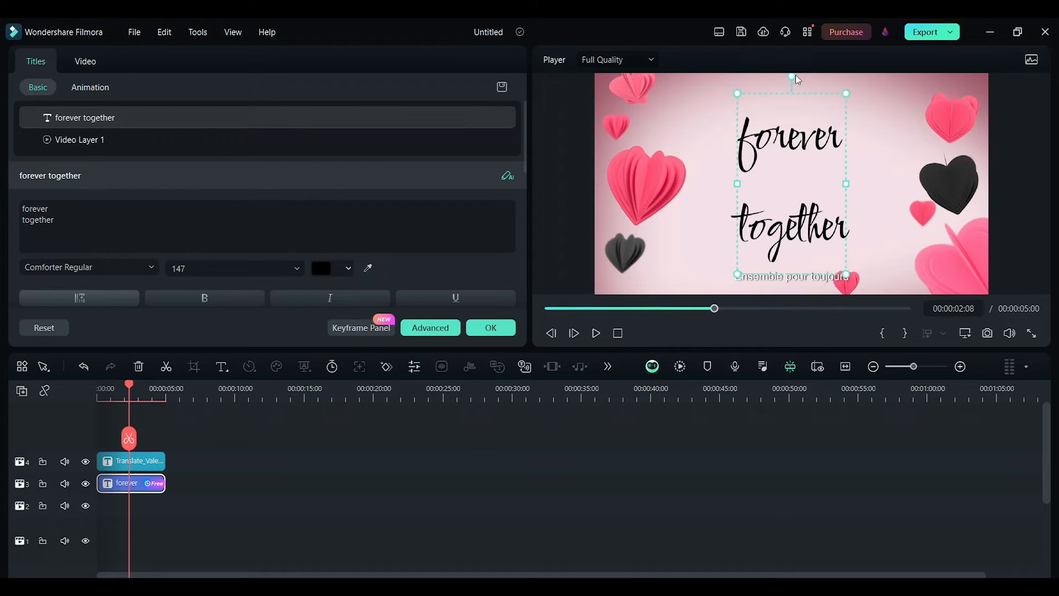
left_click(267, 226)
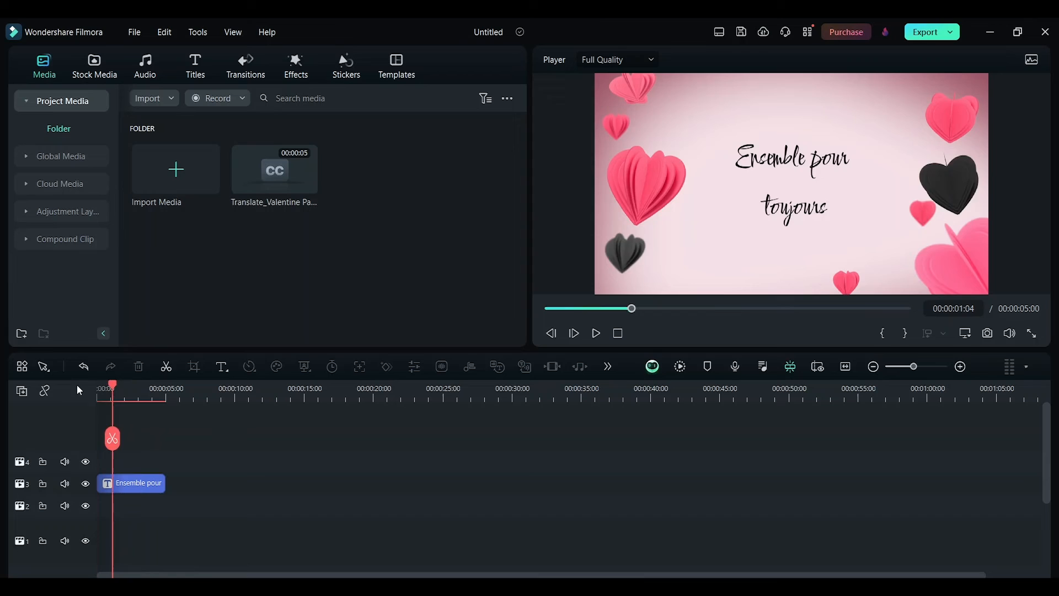
left_click(595, 332)
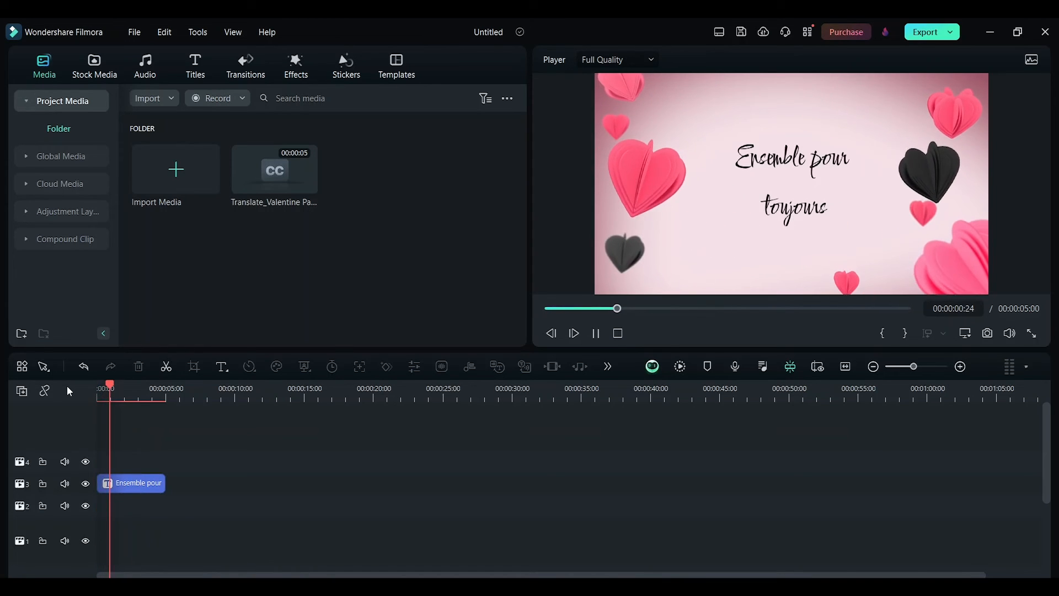